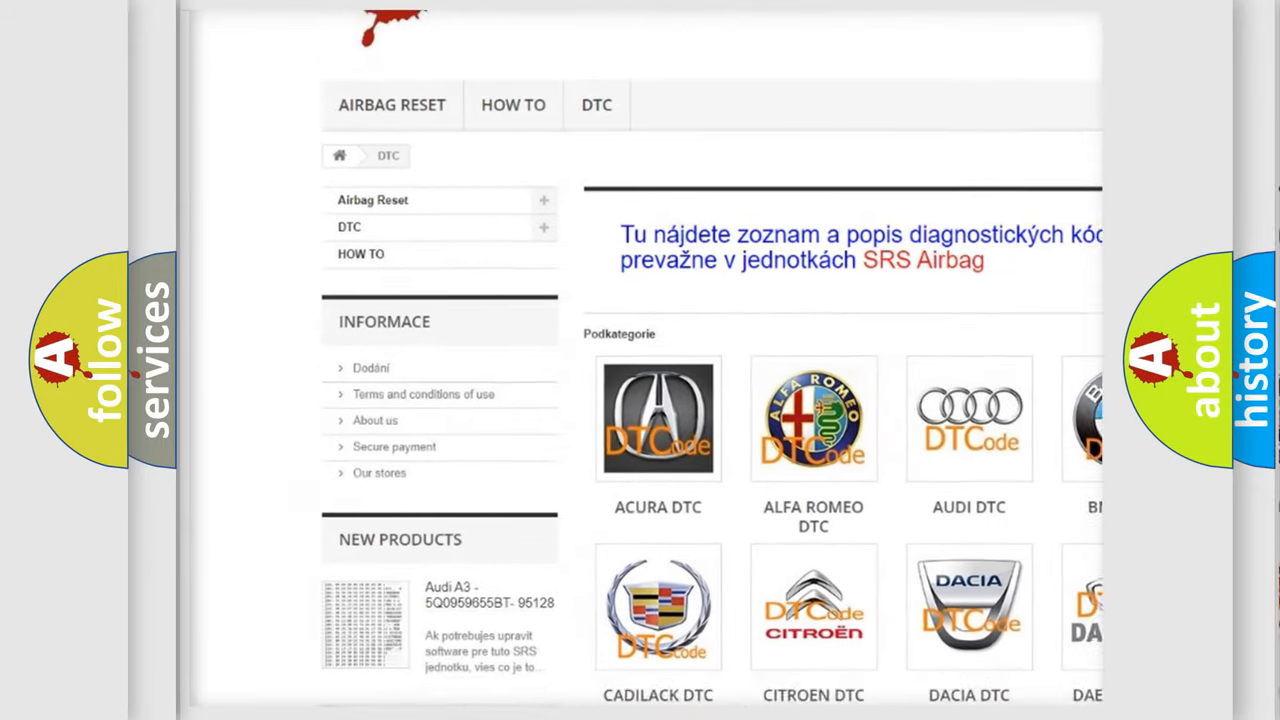
{"action": "scroll", "scroll_direction": "down", "scroll_amount": 3}
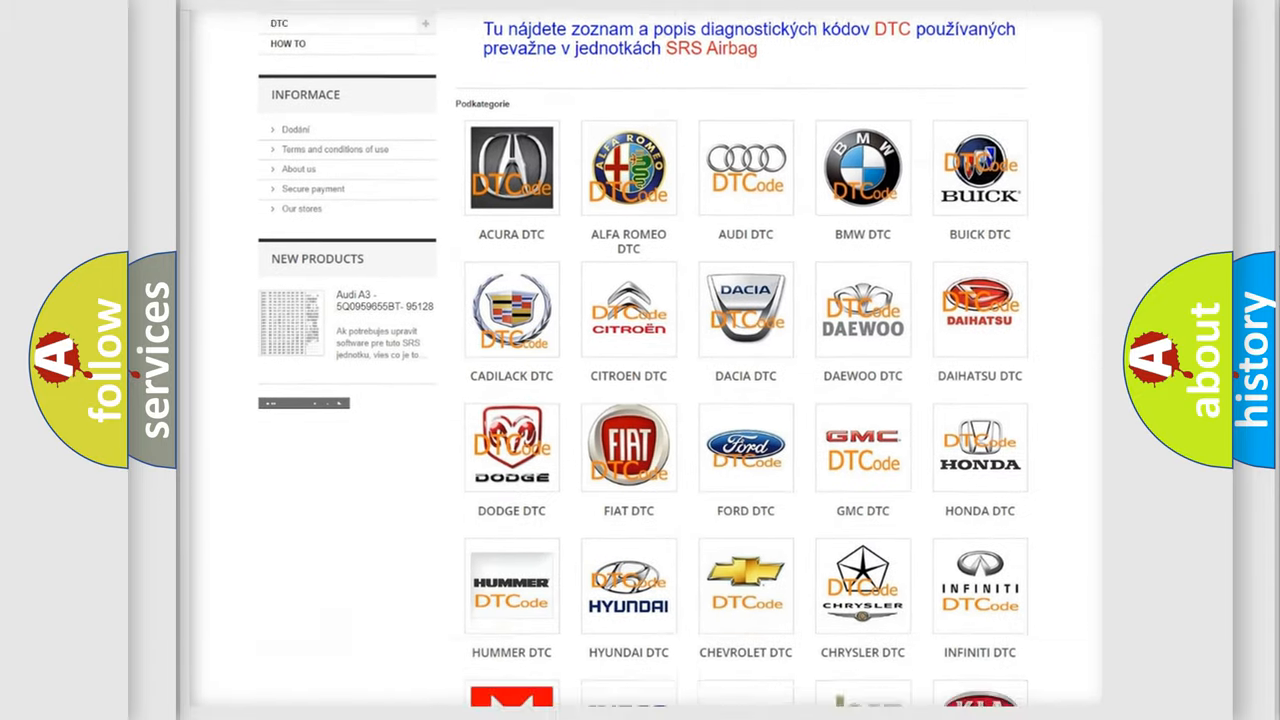
{"action": "scroll", "scroll_direction": "down", "scroll_amount": 3}
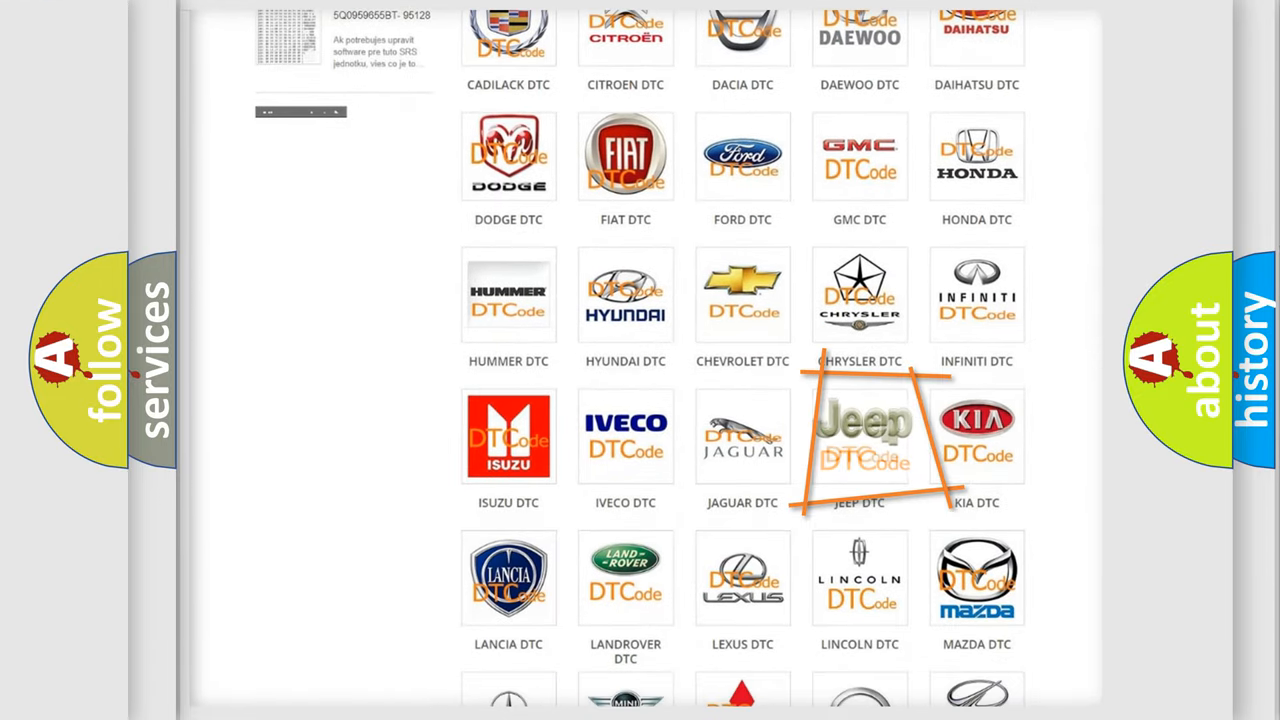